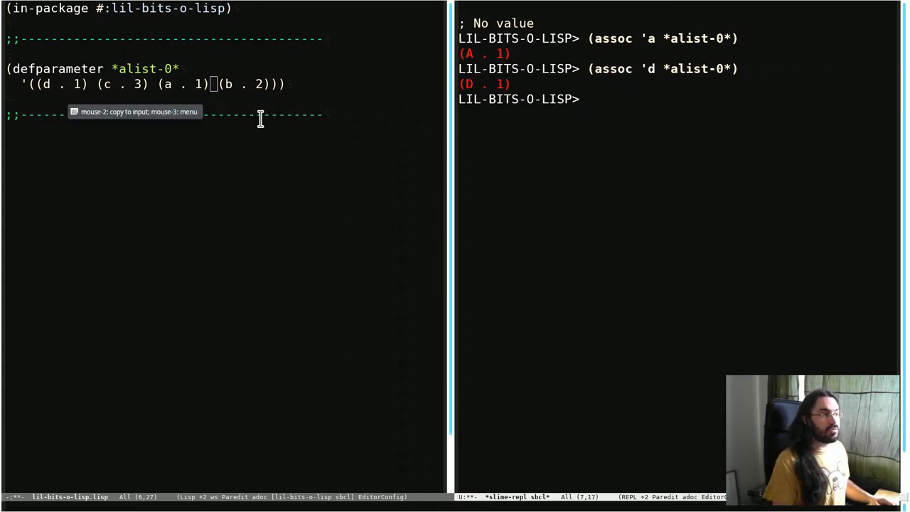
type("(assoc 'b *alist-0*")
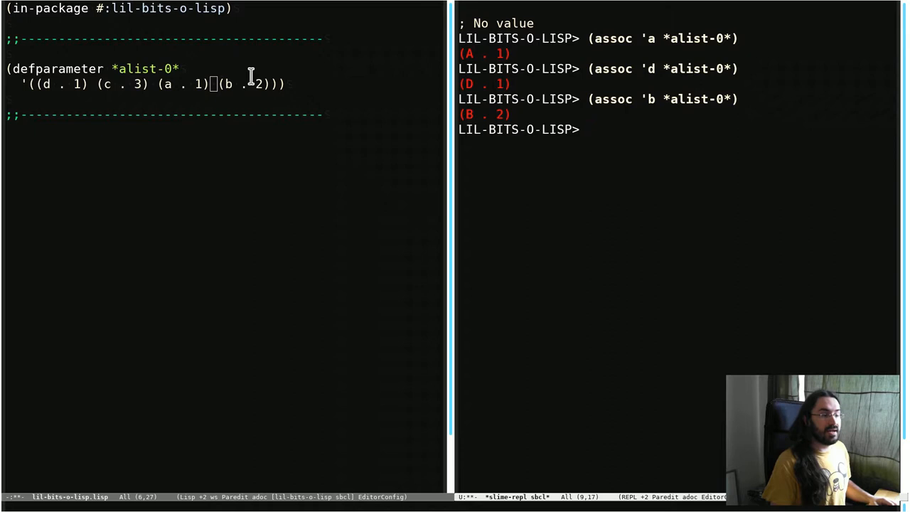
mouse_move(611, 159)
type("(rassoc ")
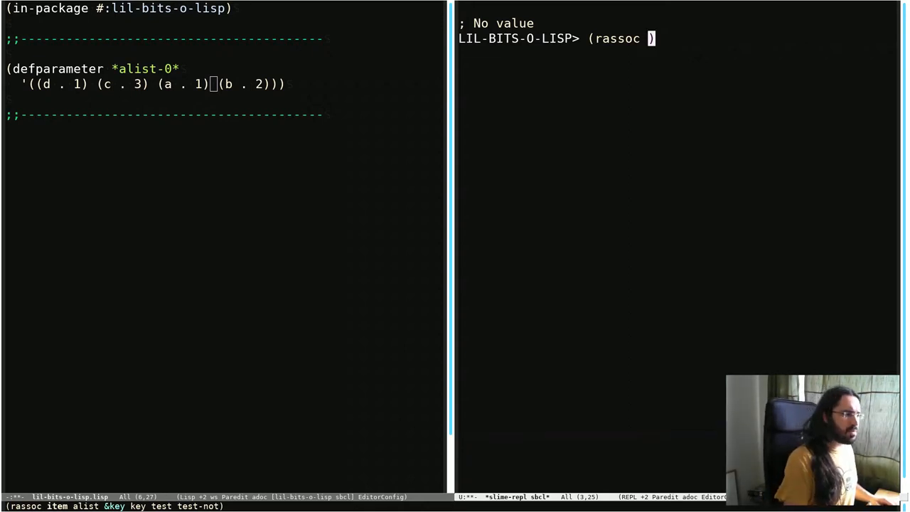
type("2 *alist-0*")
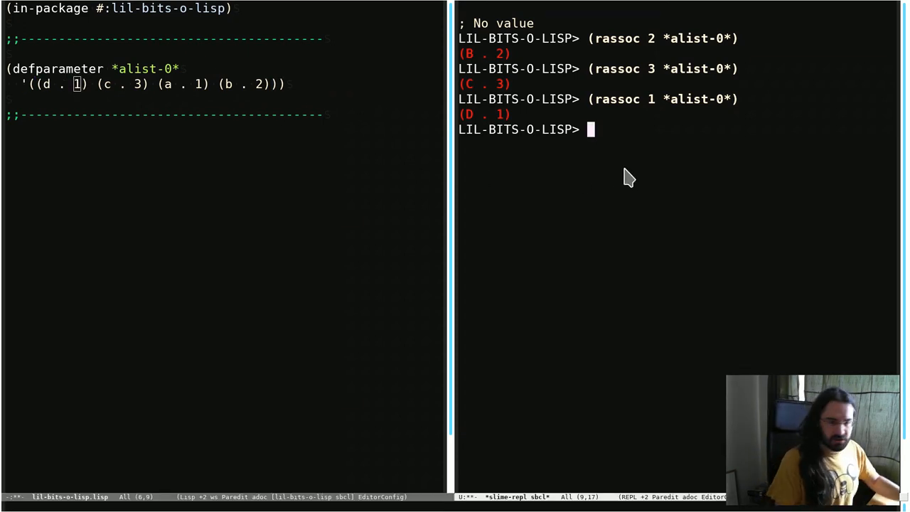
mouse_move(621, 183)
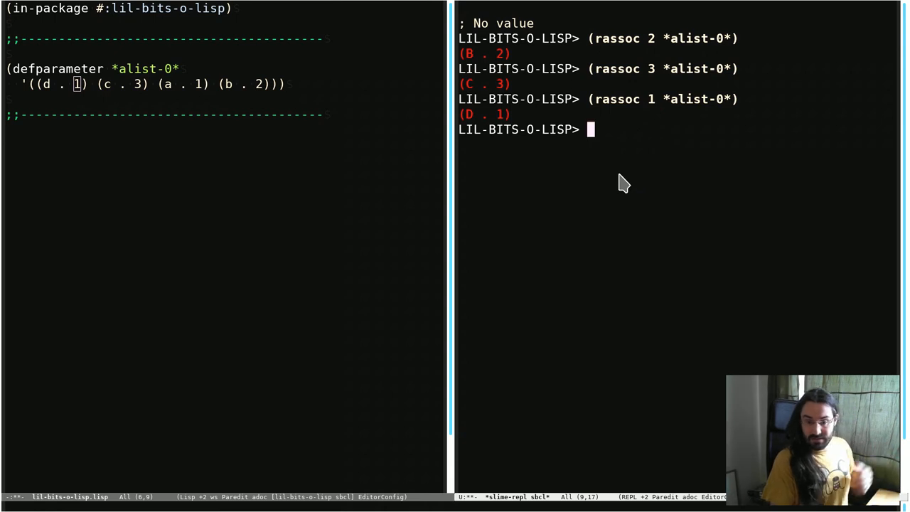